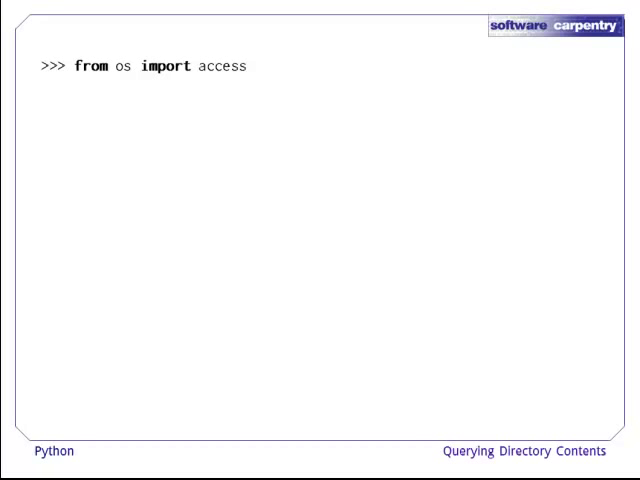
type("from os import F_OK, R_OK, W_OK, X_OK")
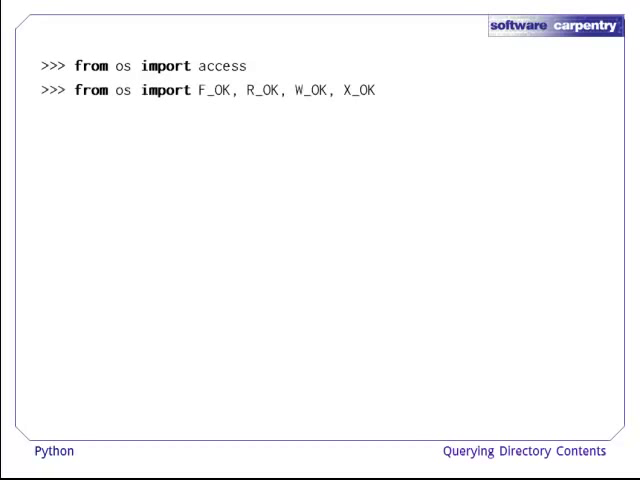